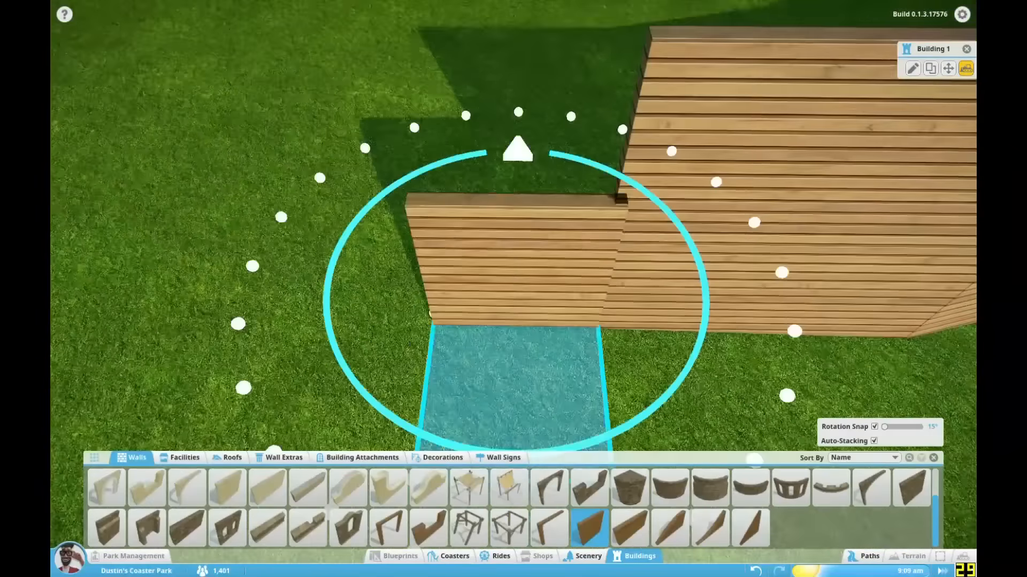
Step: Place angled wooden plank wall panels edge to edge around the circular dome wall
click(912, 68)
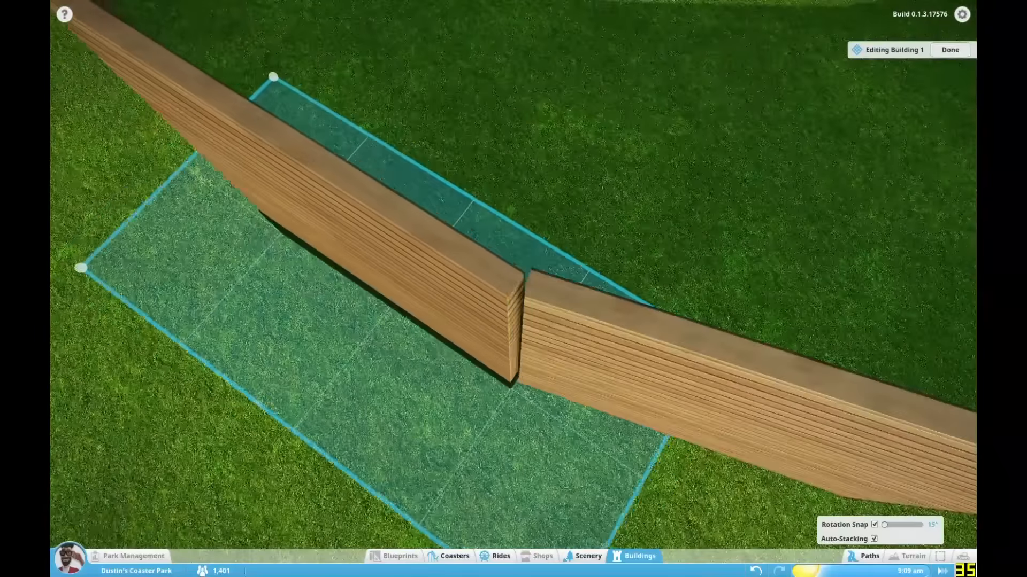
click(950, 49)
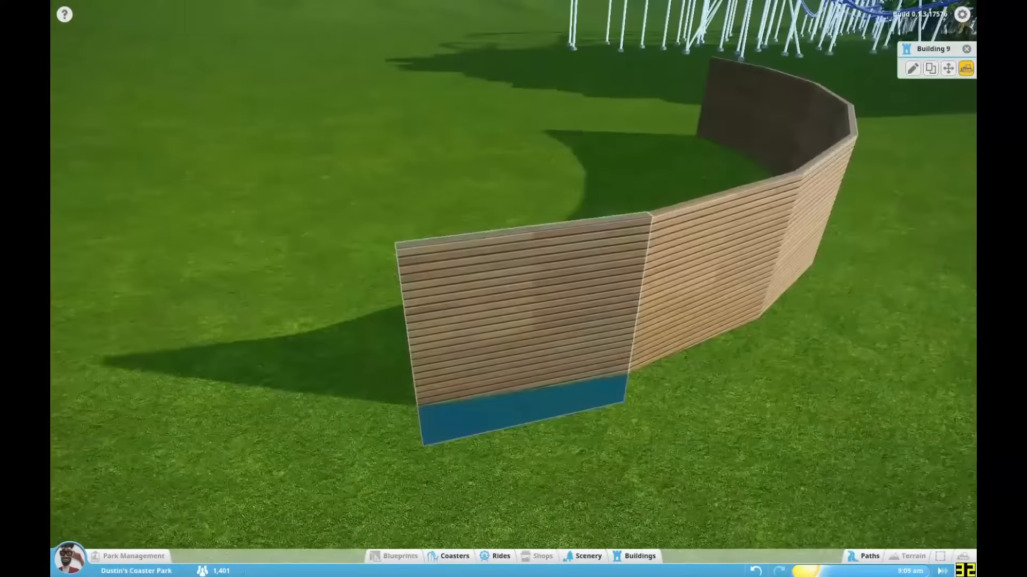
click(911, 68)
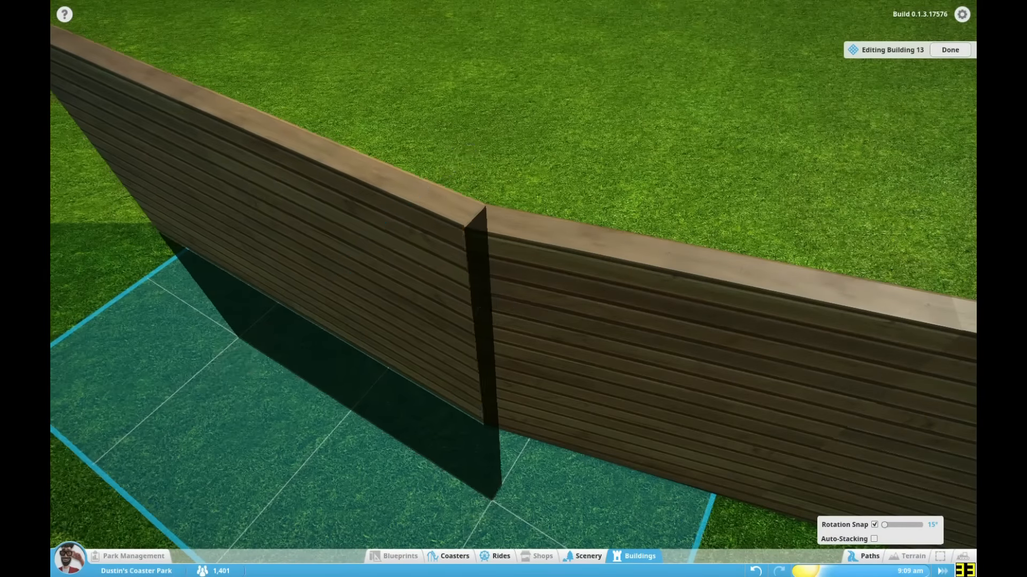
click(949, 49)
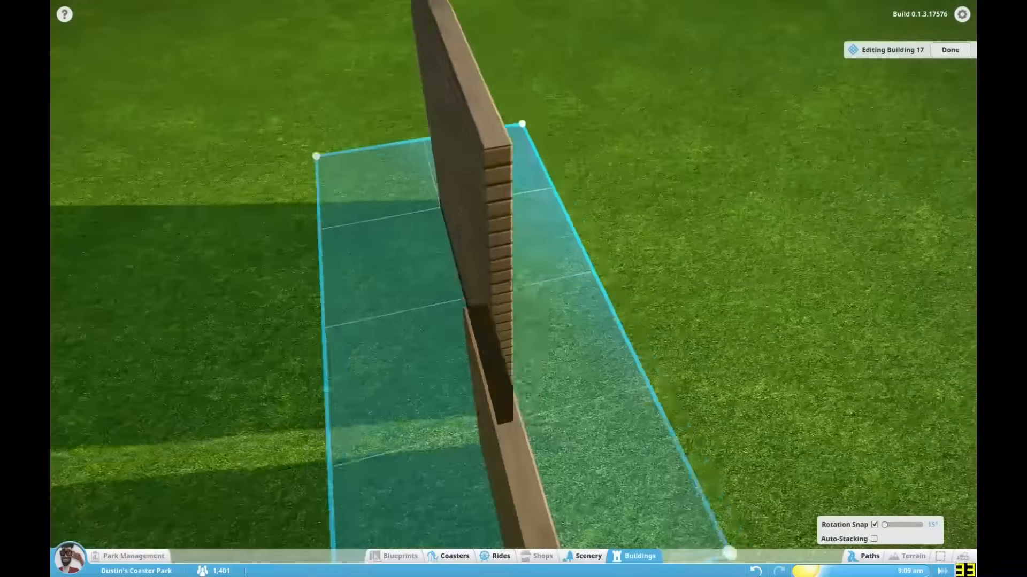
click(950, 49)
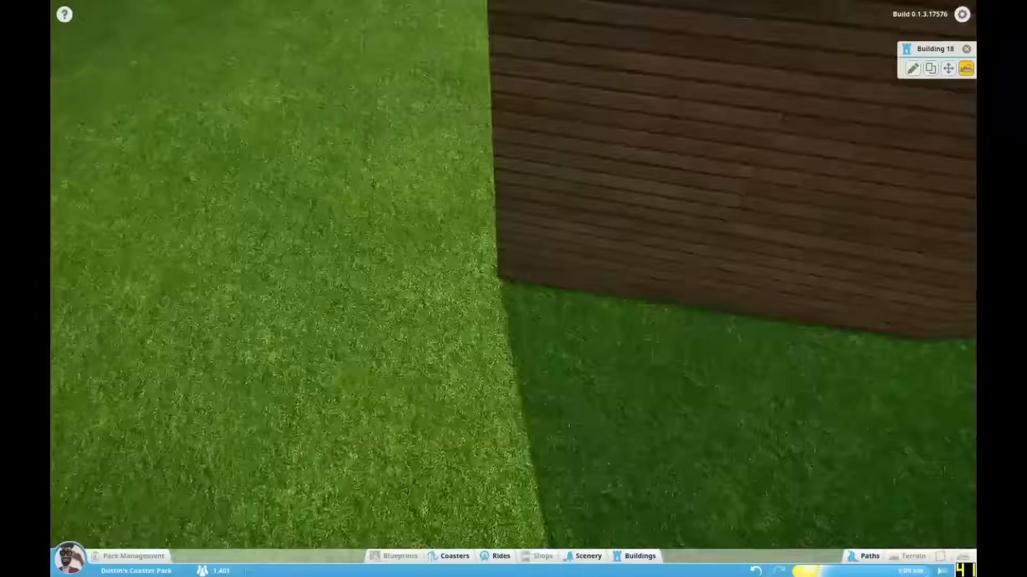
click(912, 68)
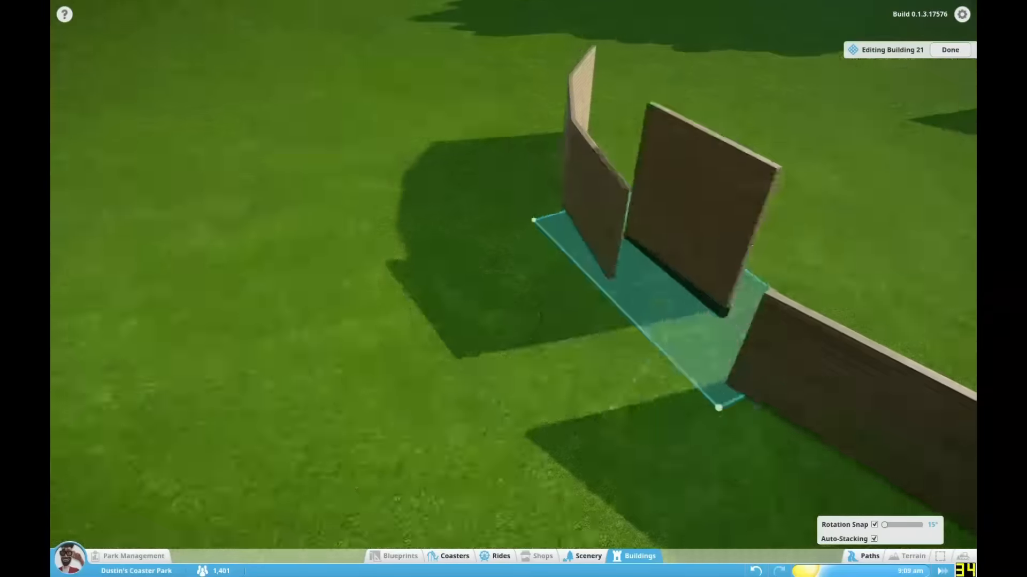
click(949, 49)
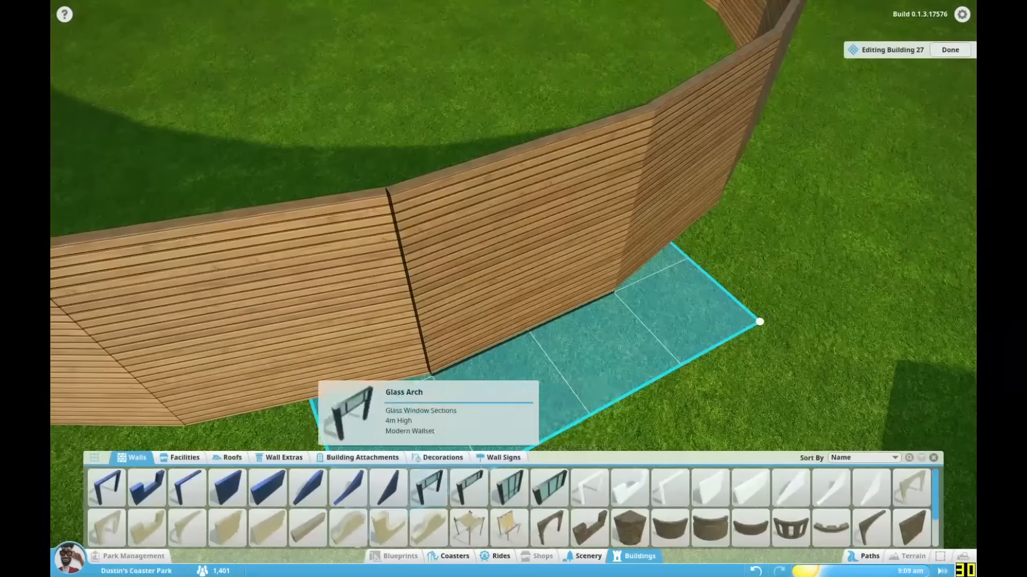
Step: Place a wooden post from Wall Extras at every seam of the round wall
click(284, 457)
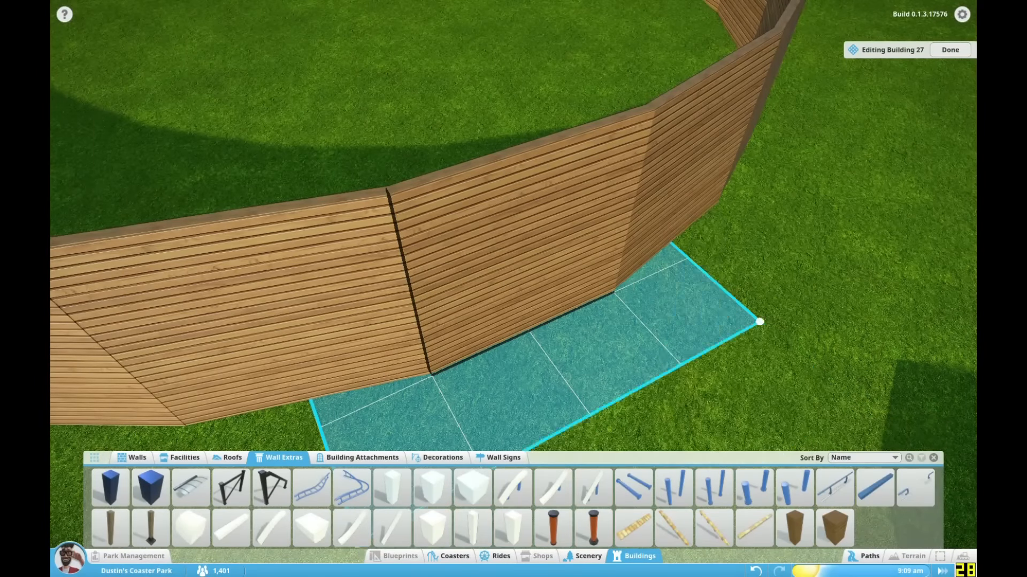
click(149, 528)
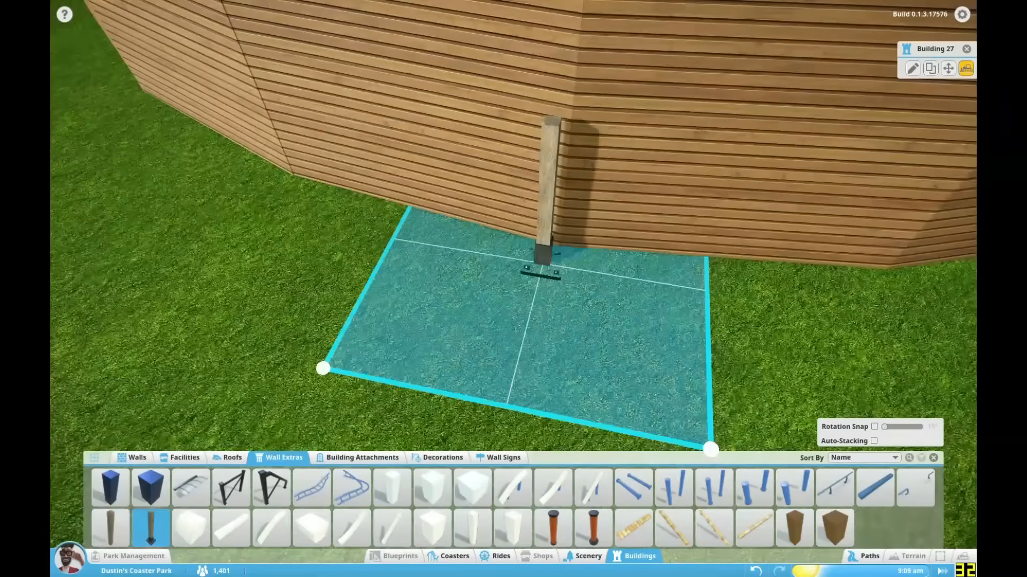
click(910, 68)
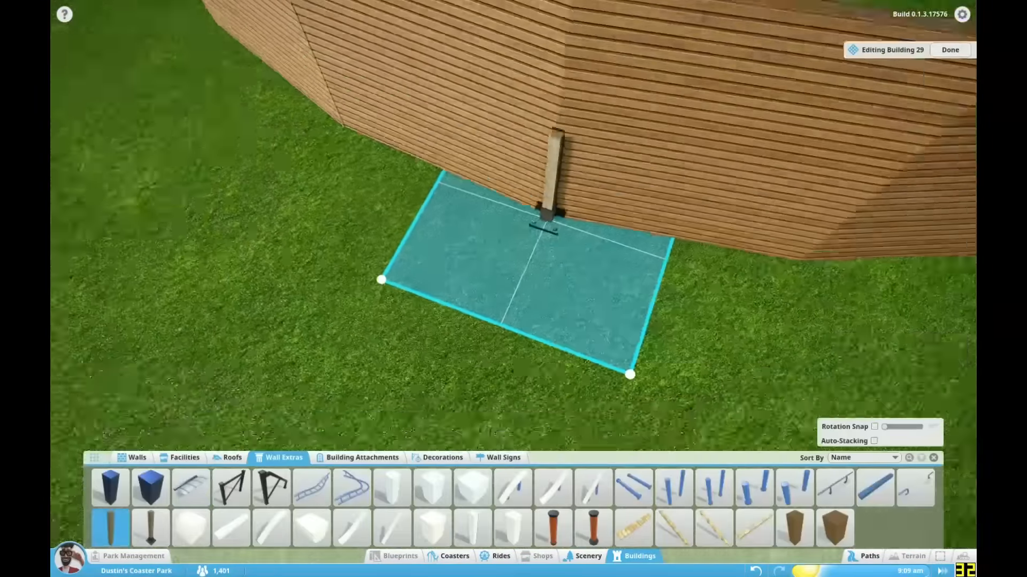
click(874, 441)
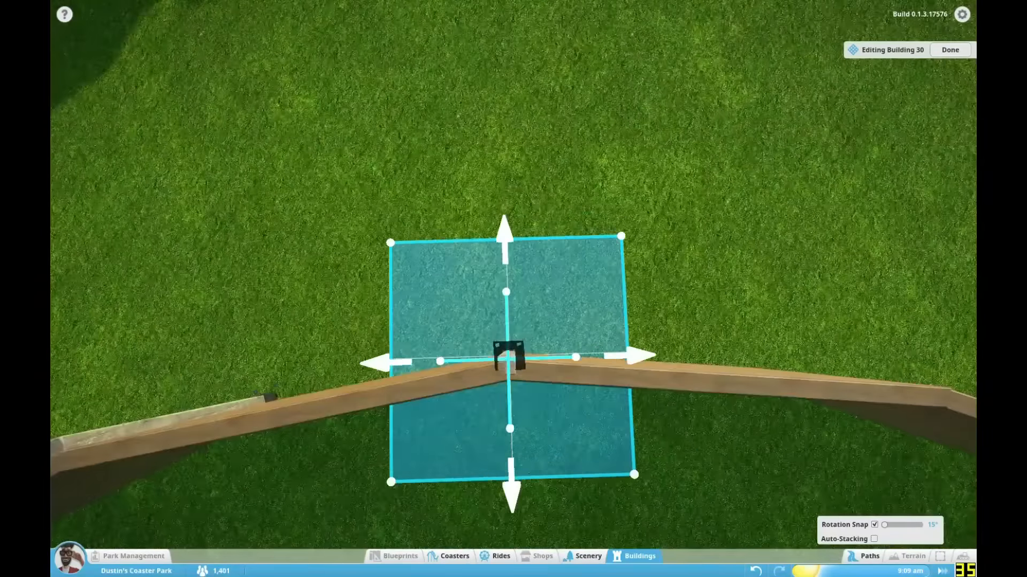
click(948, 50)
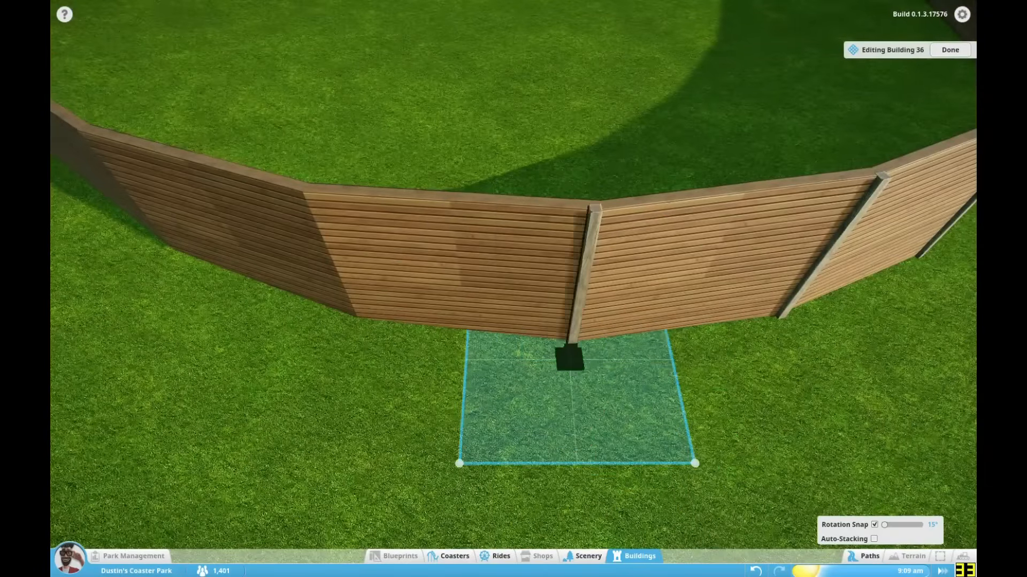
click(949, 49)
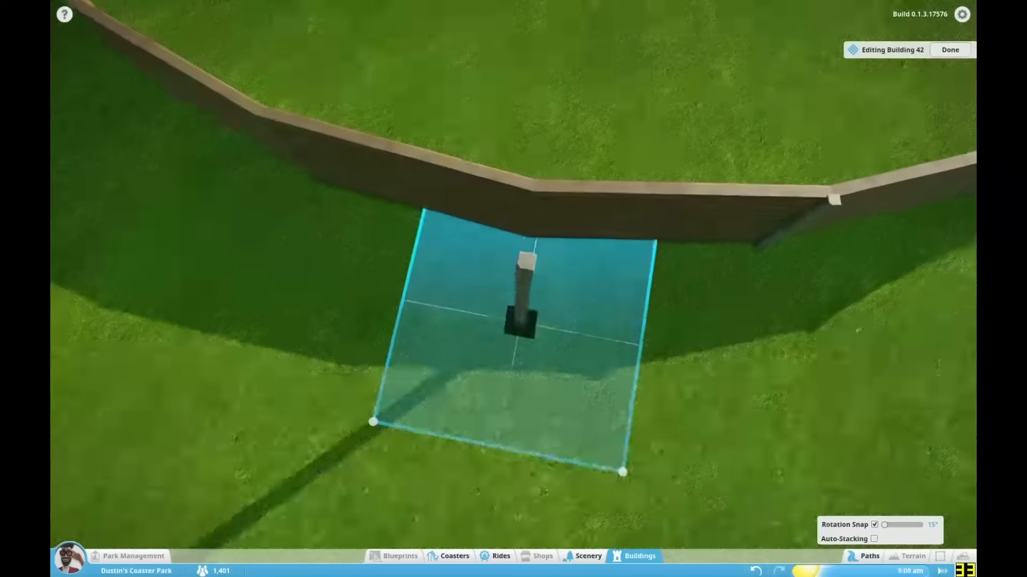
click(949, 49)
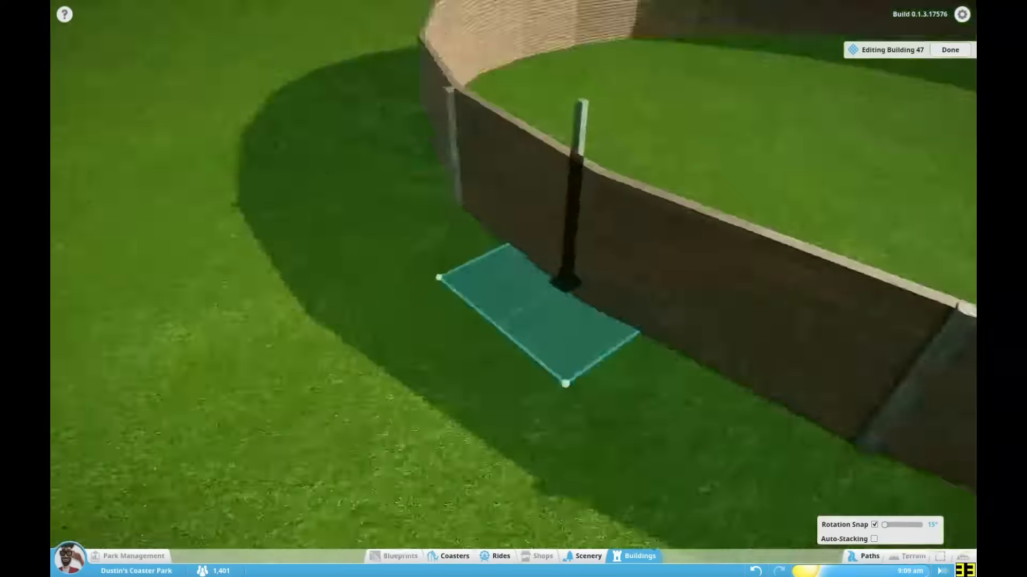
click(948, 50)
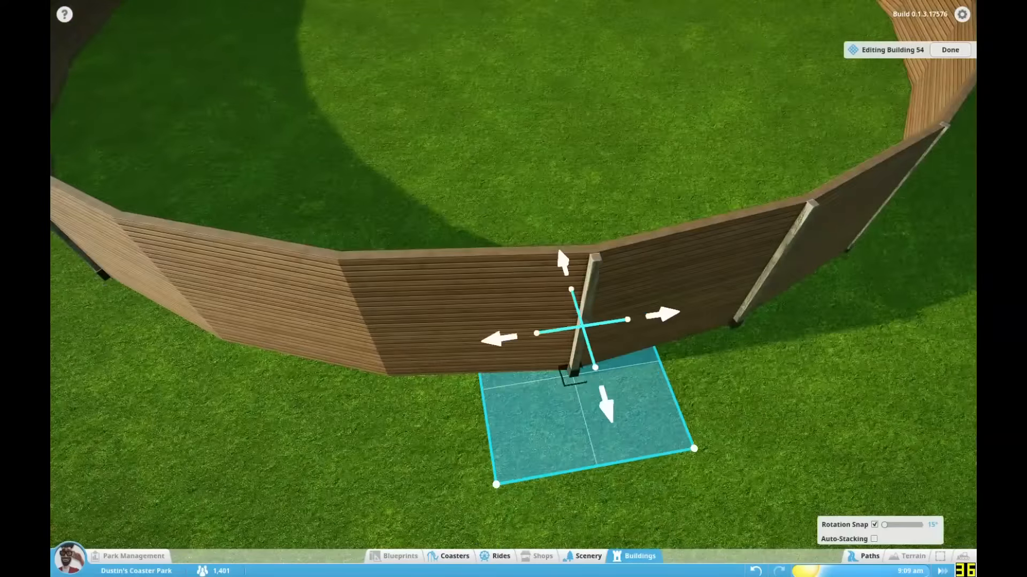
click(948, 49)
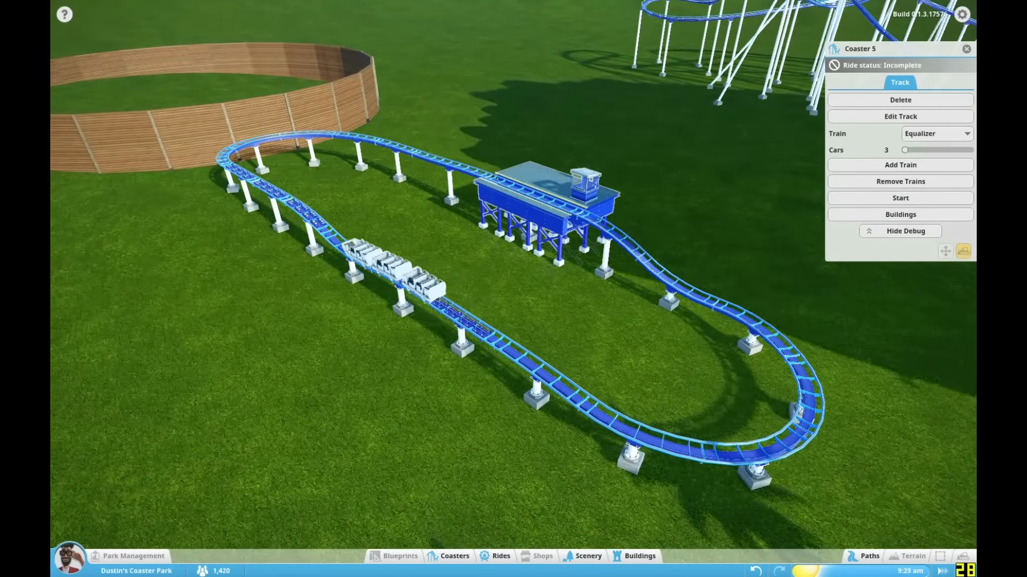
Step: Set the blue coaster's Cars slider to 5 and reopen the round wooden building
click(899, 181)
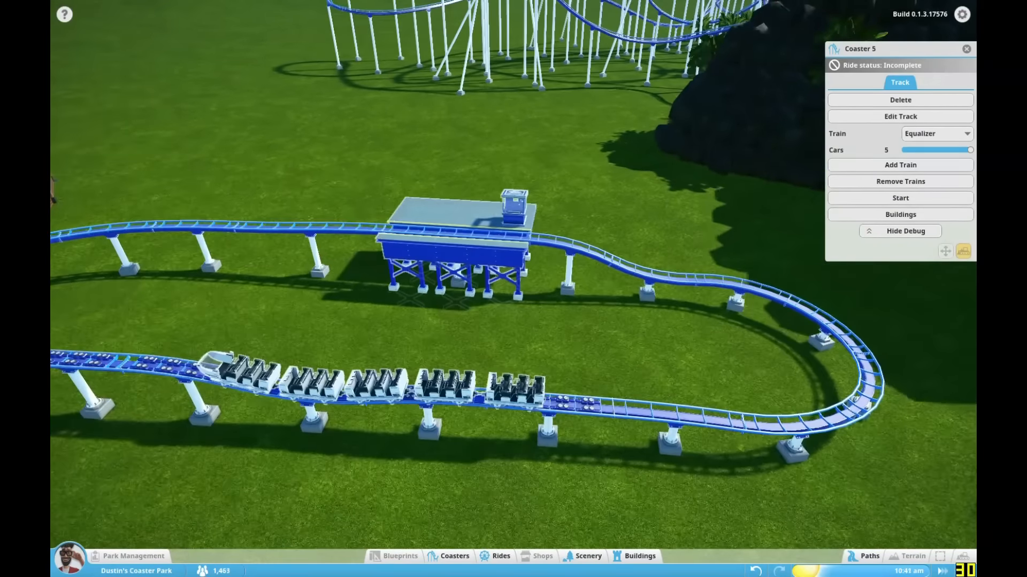
click(899, 214)
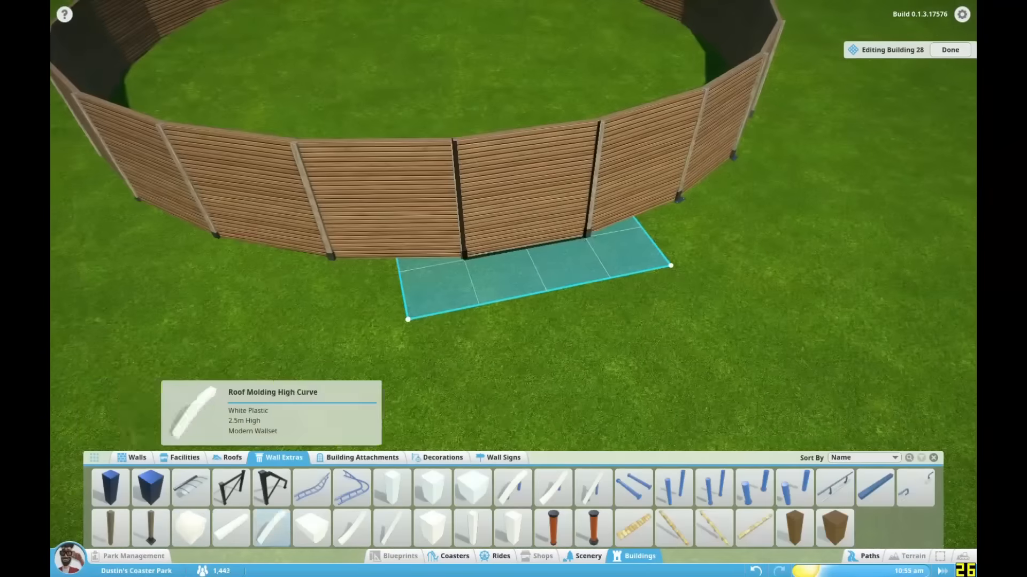
Step: Build tunnel walls with battlement tops, a glass arch roof and white crossbeams
click(137, 458)
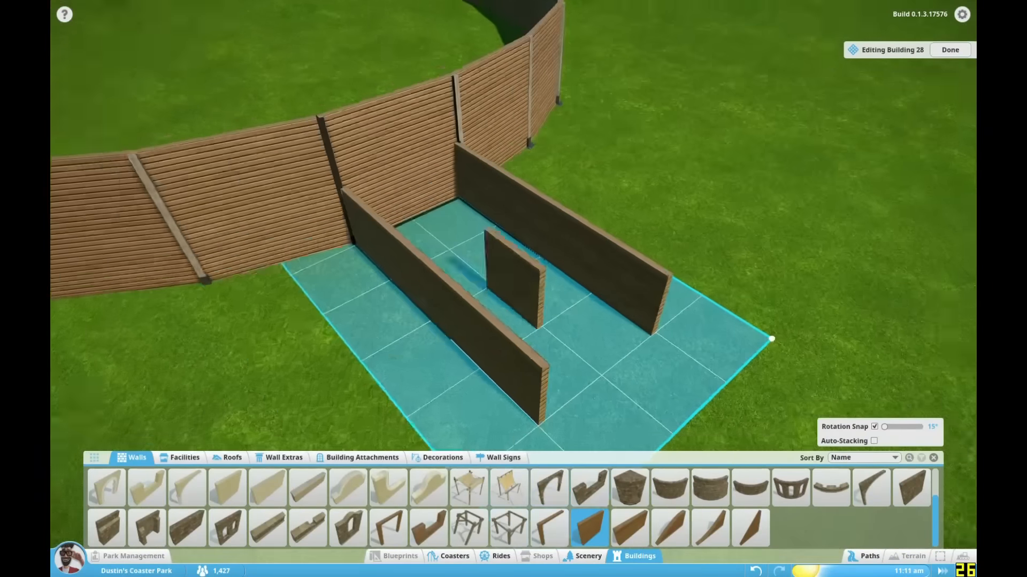
click(284, 458)
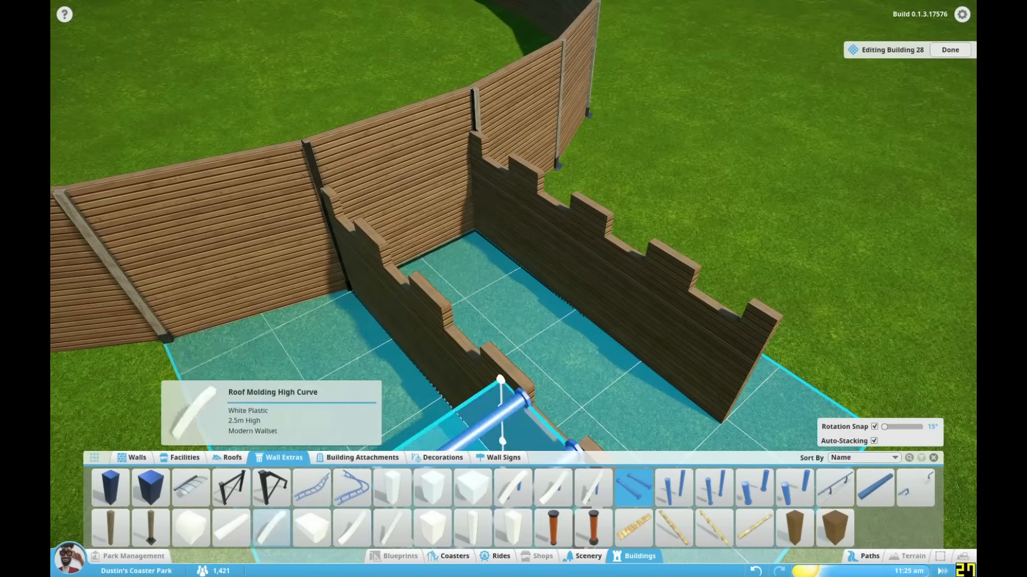
click(137, 457)
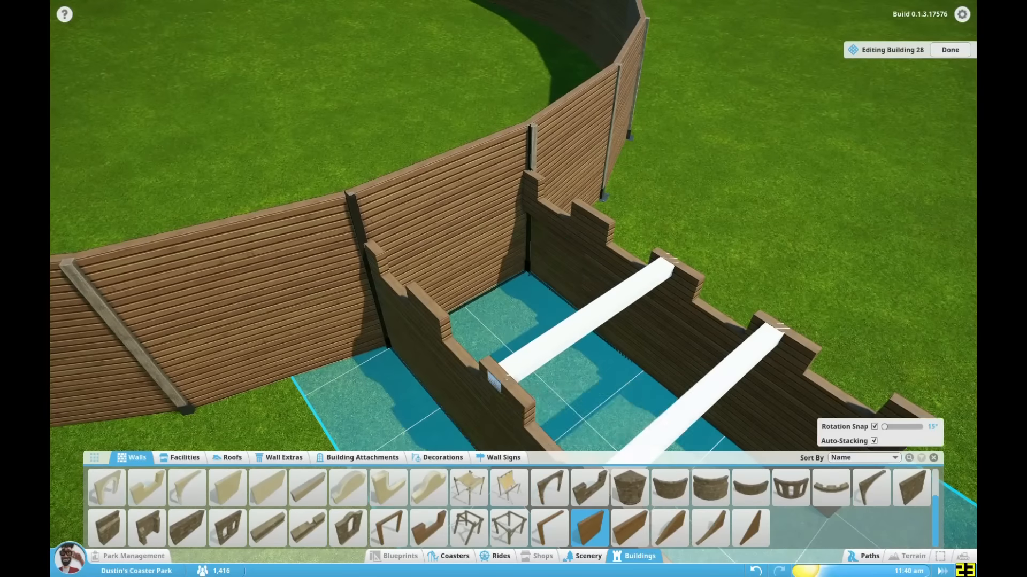
click(284, 457)
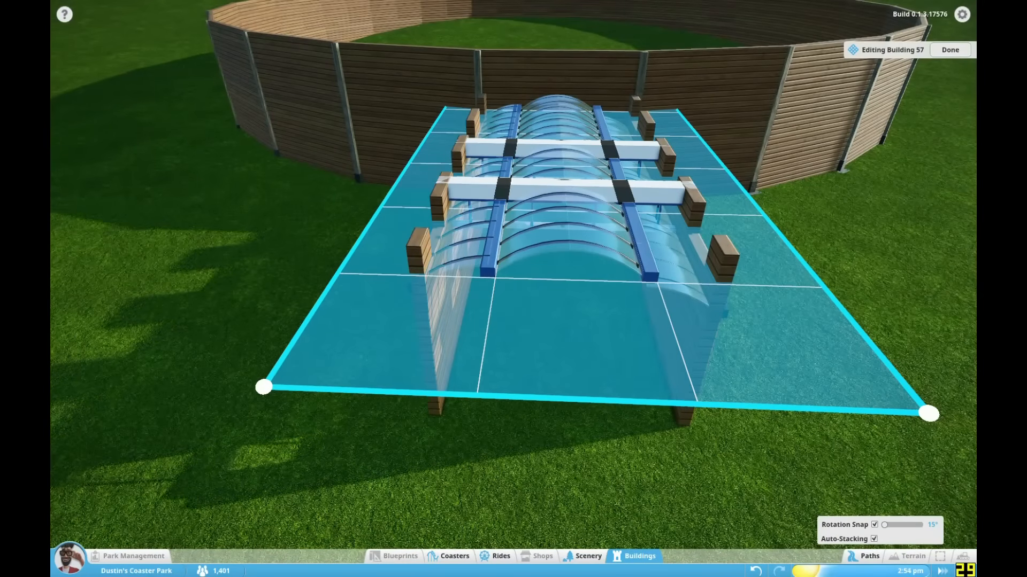
click(949, 49)
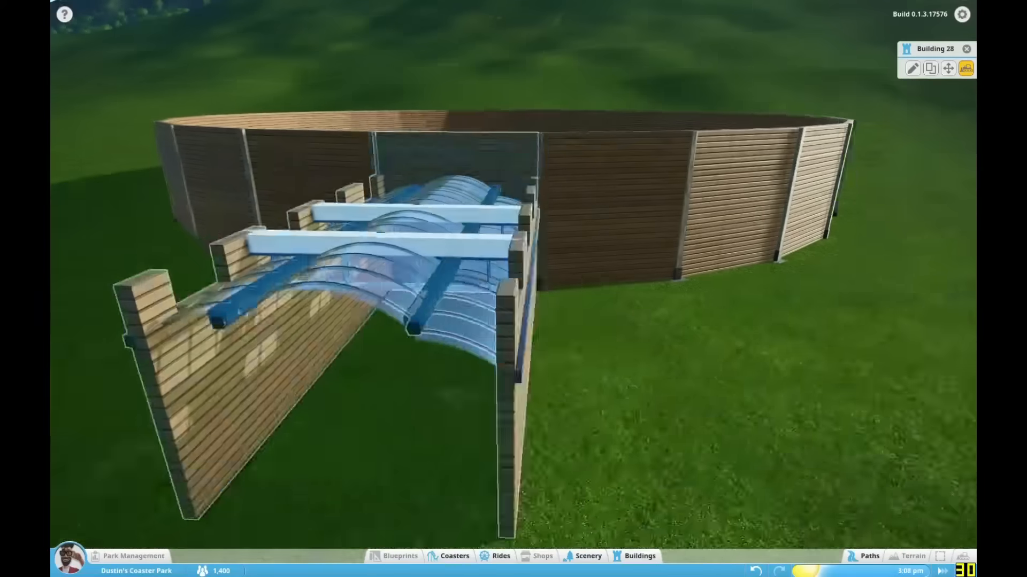
Step: Place wooden posts and a blue crossbeam where the two angled tunnel sections meet
click(911, 68)
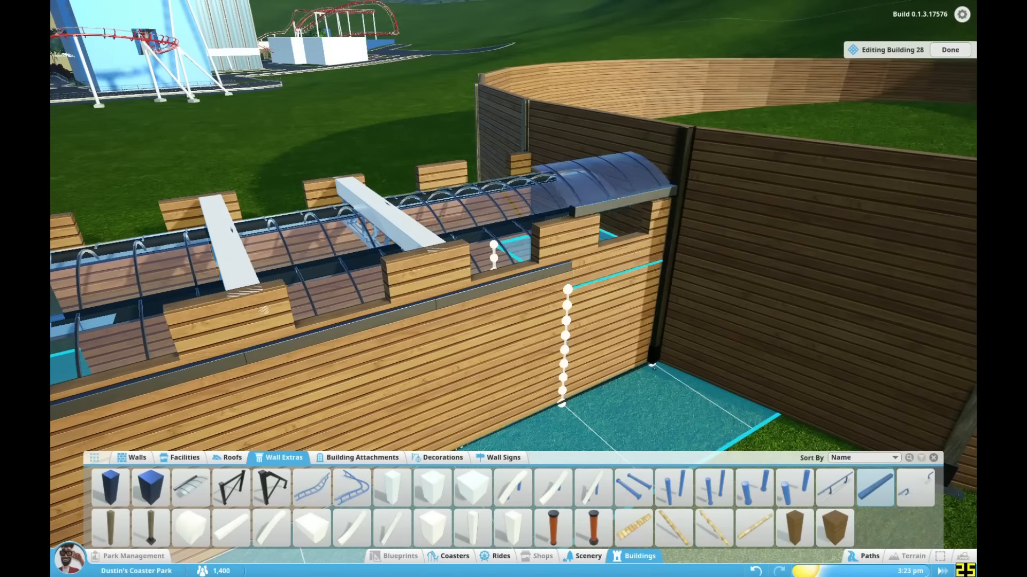
click(949, 49)
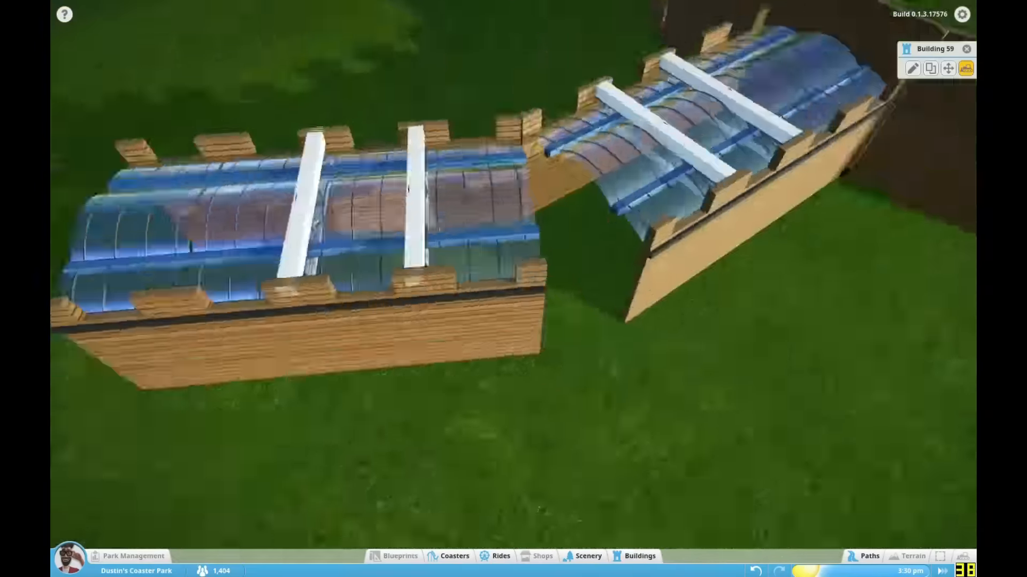
click(912, 68)
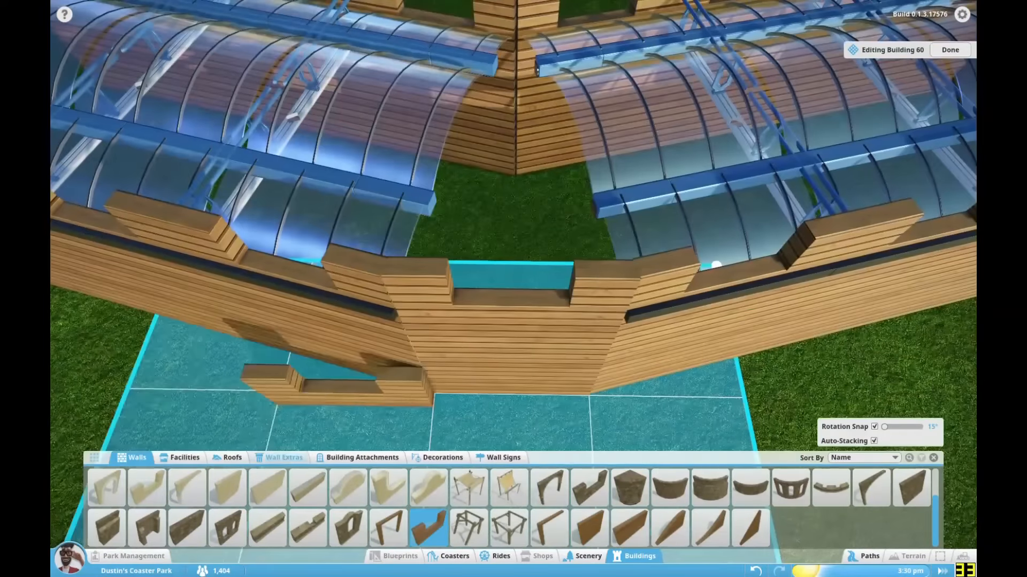
click(283, 457)
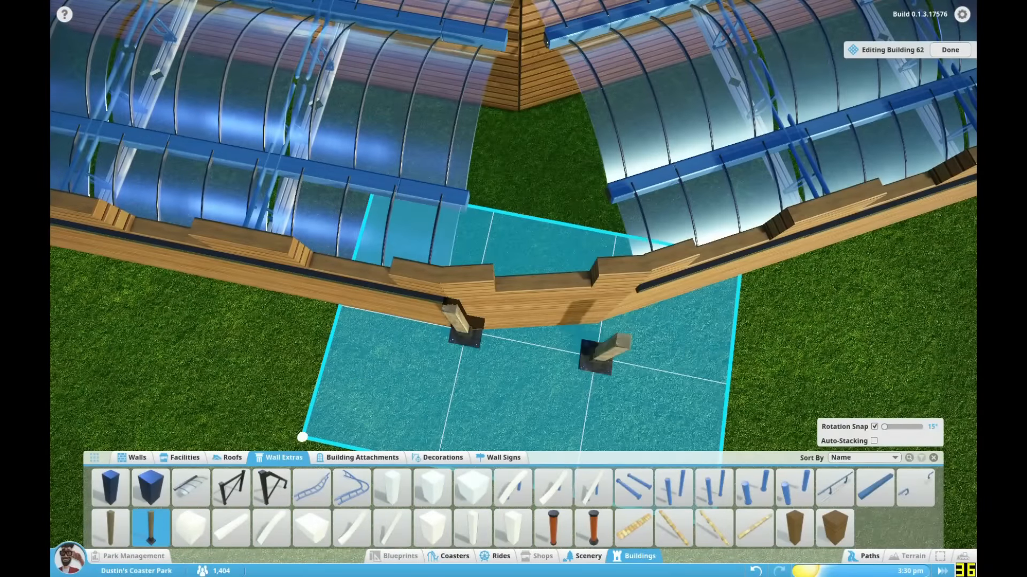
click(948, 49)
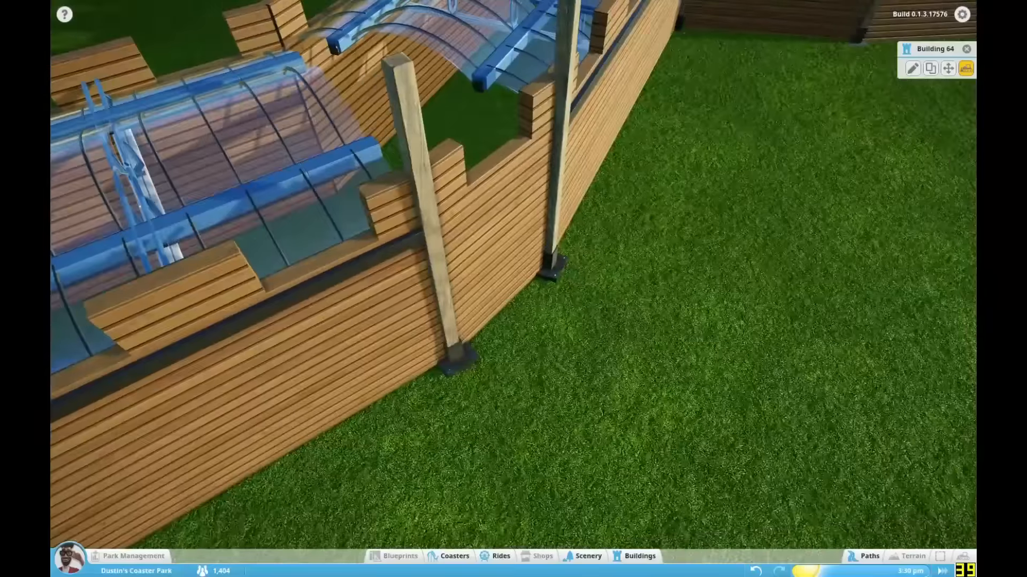
click(911, 67)
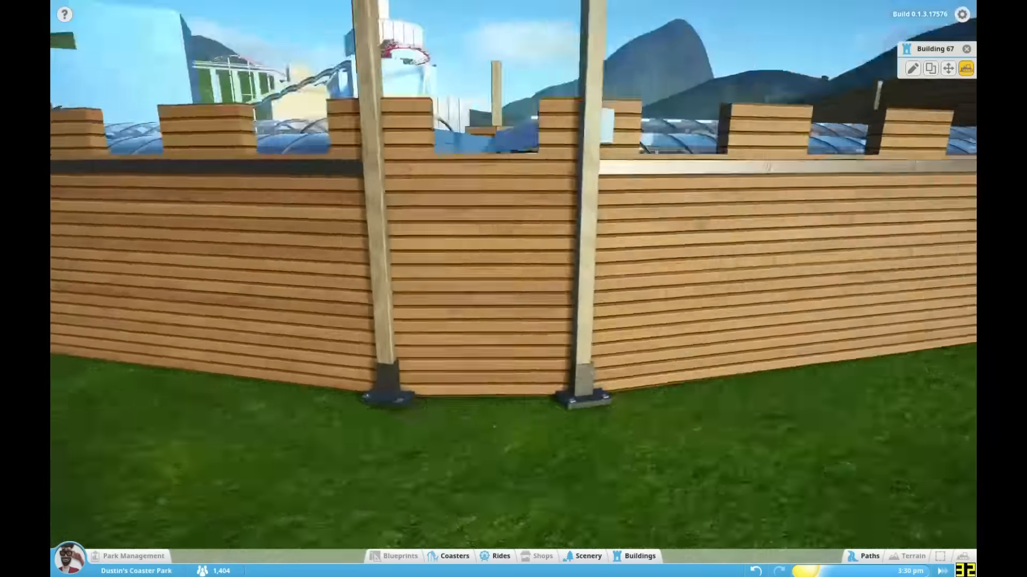
click(912, 67)
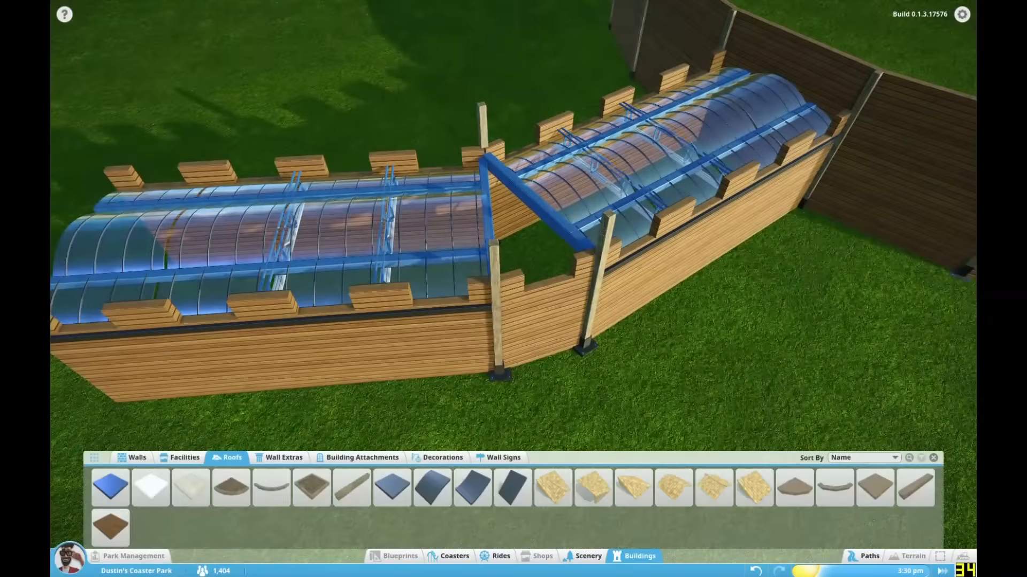
Step: Cover the tunnel roof seam with blue glass and blue roof tiles
click(283, 457)
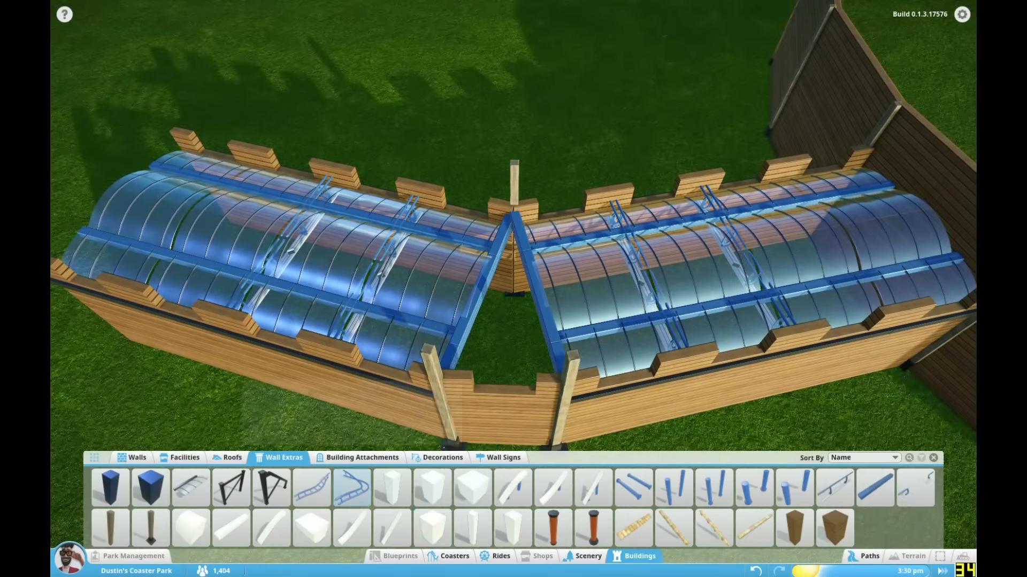
click(875, 488)
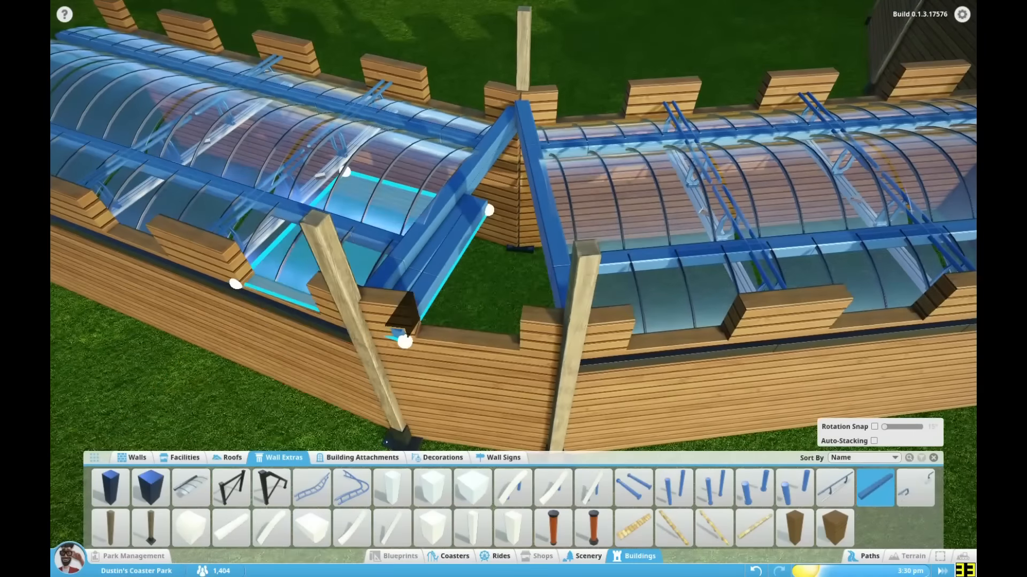
click(402, 321)
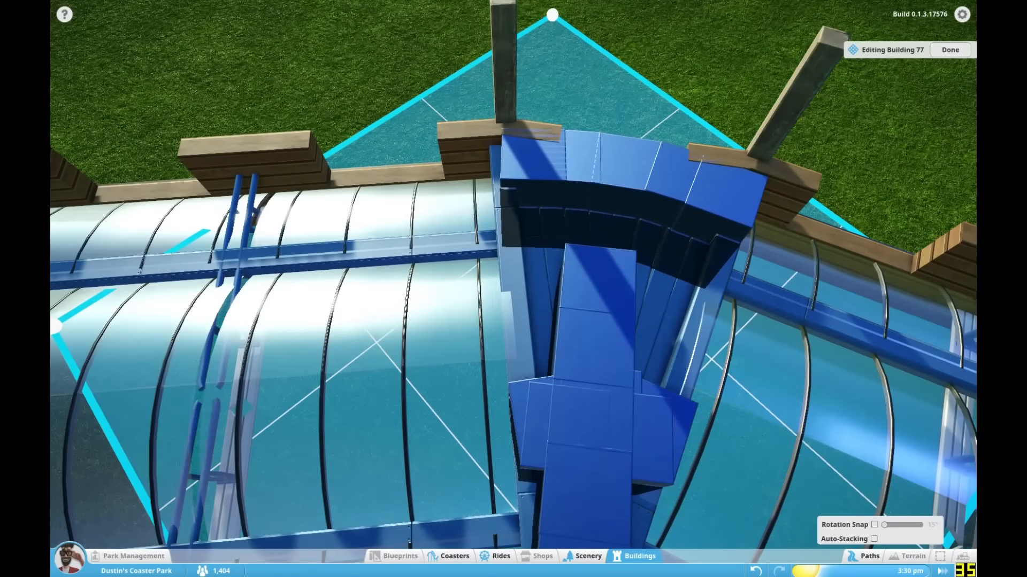
click(950, 49)
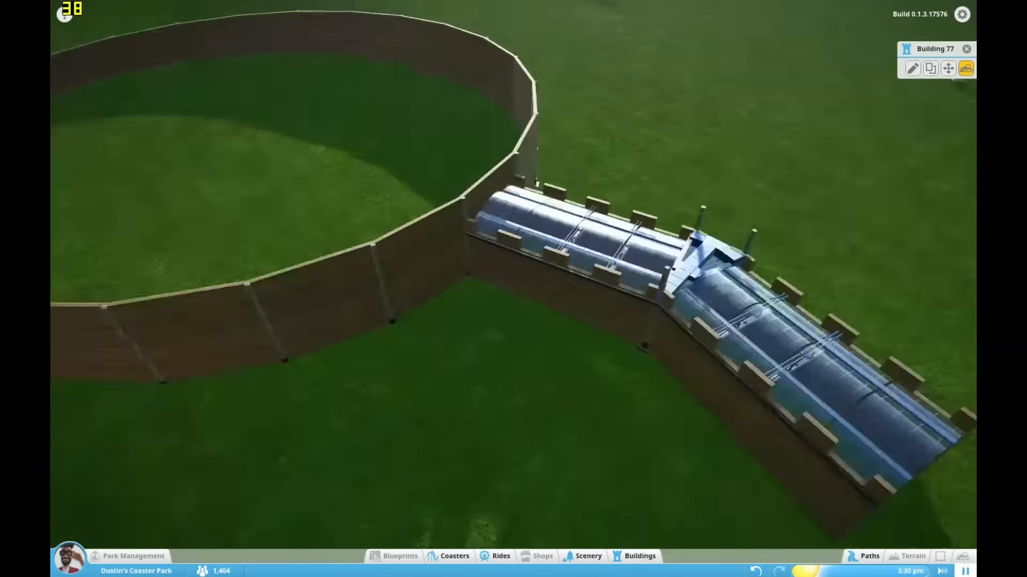
Step: Remove the round wall section at the tunnel end and add a notched piece above the opening
click(912, 68)
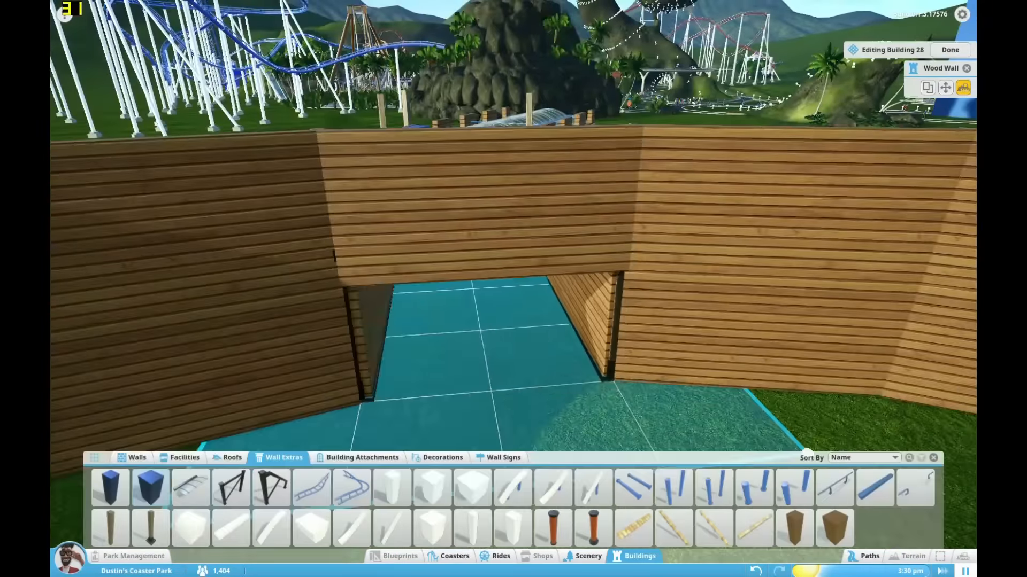
click(136, 458)
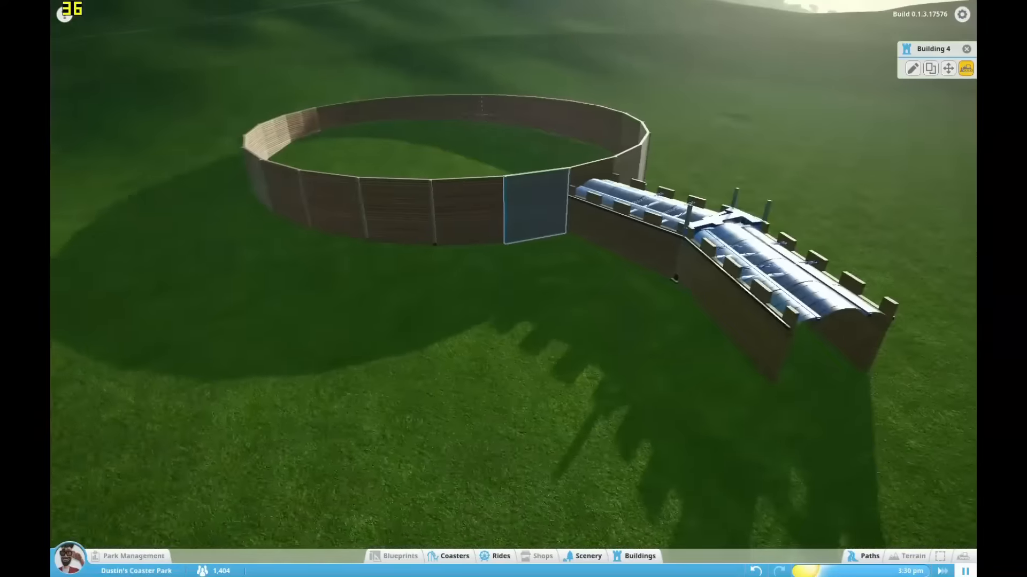
click(912, 68)
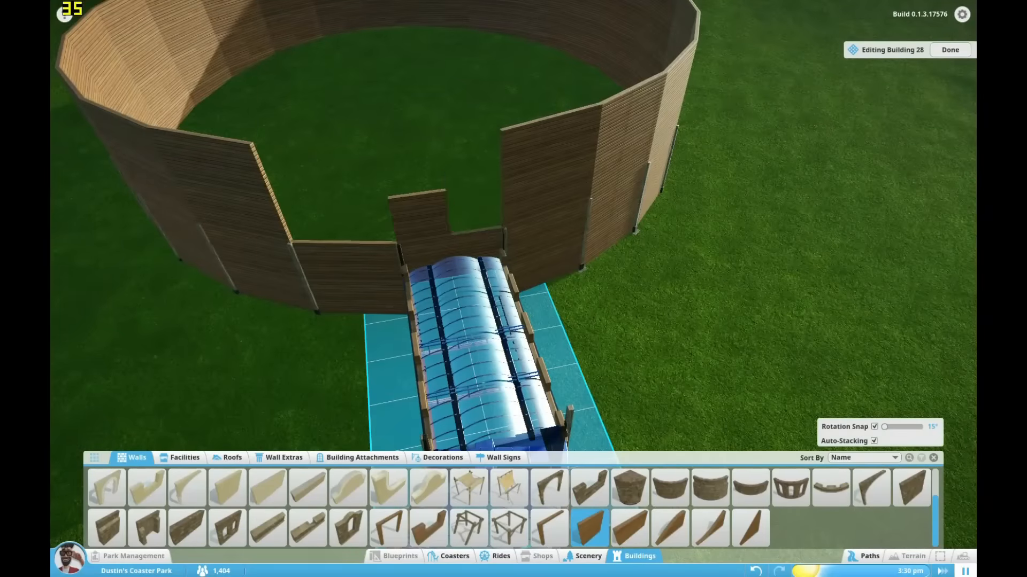
Step: Place Wood Wall High Curve pieces radially along the top rim of the round wall
click(949, 49)
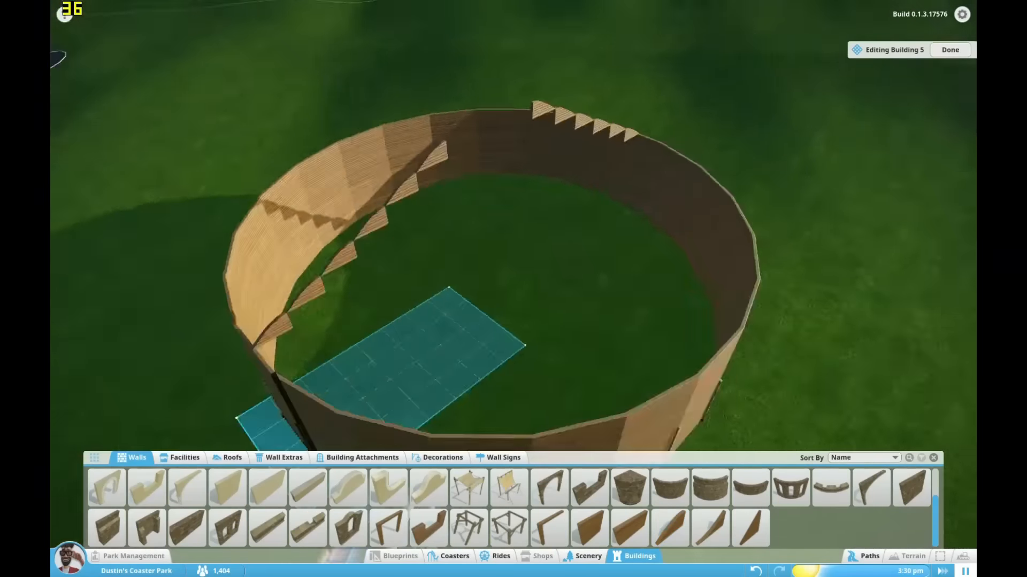
click(669, 526)
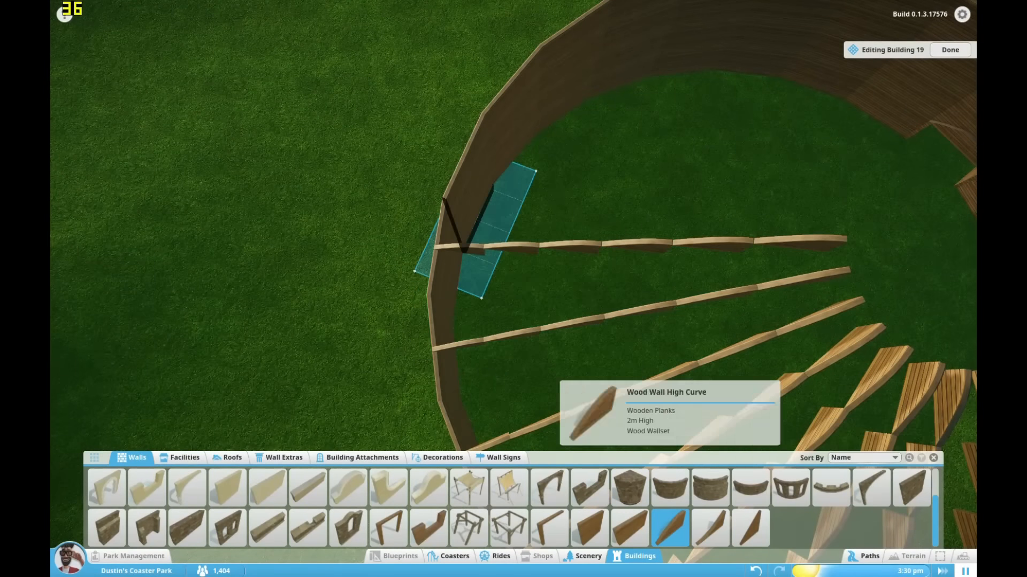
Step: Complete the ring of curved wooden ribs and add blue roof strips on two ribs
click(484, 236)
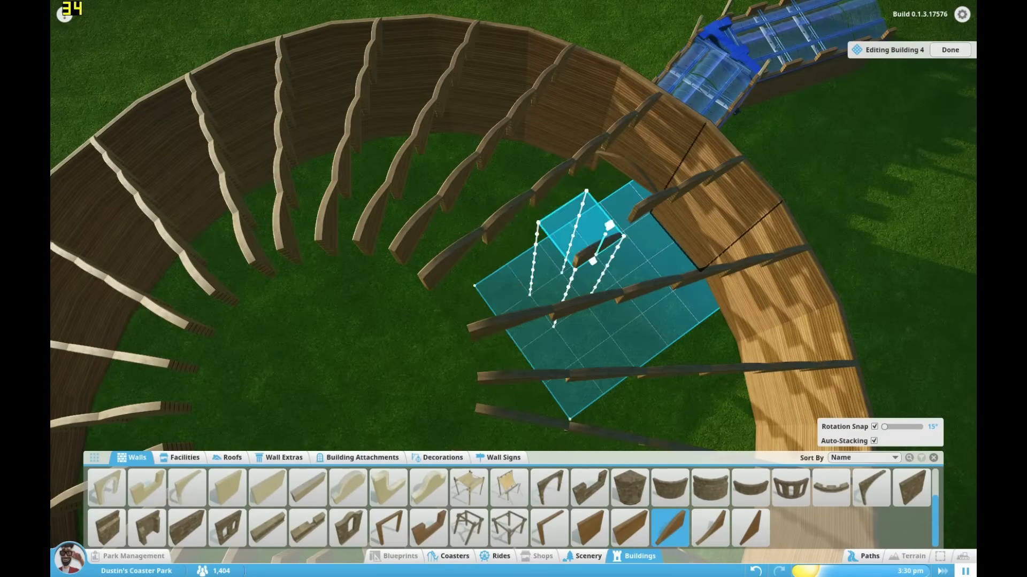
click(949, 49)
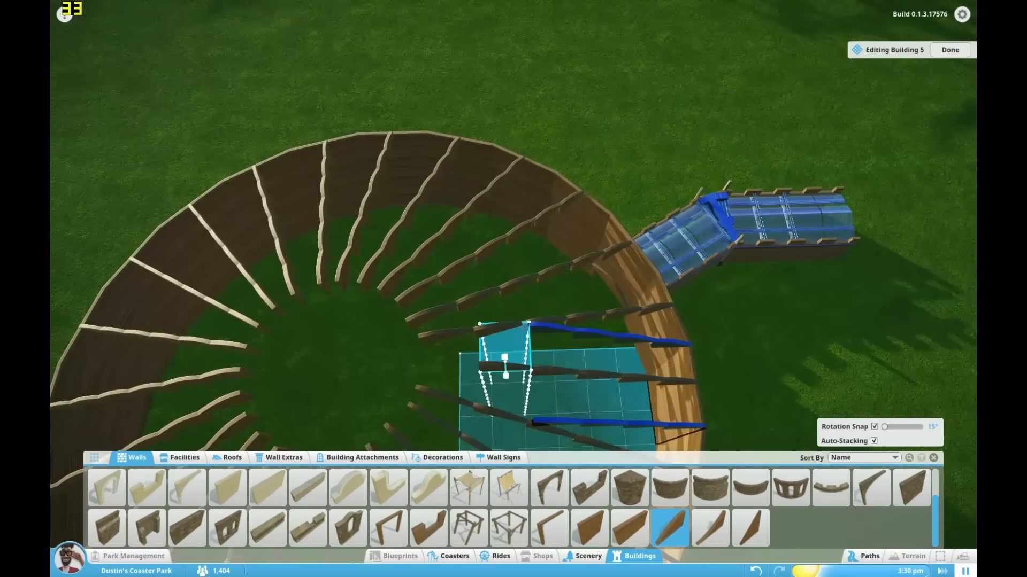
click(231, 457)
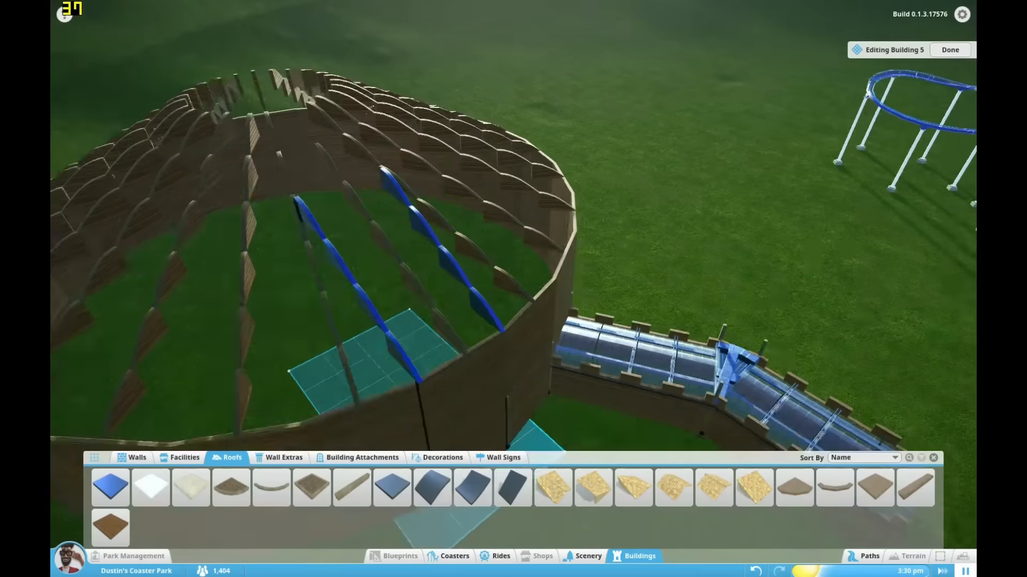
click(361, 457)
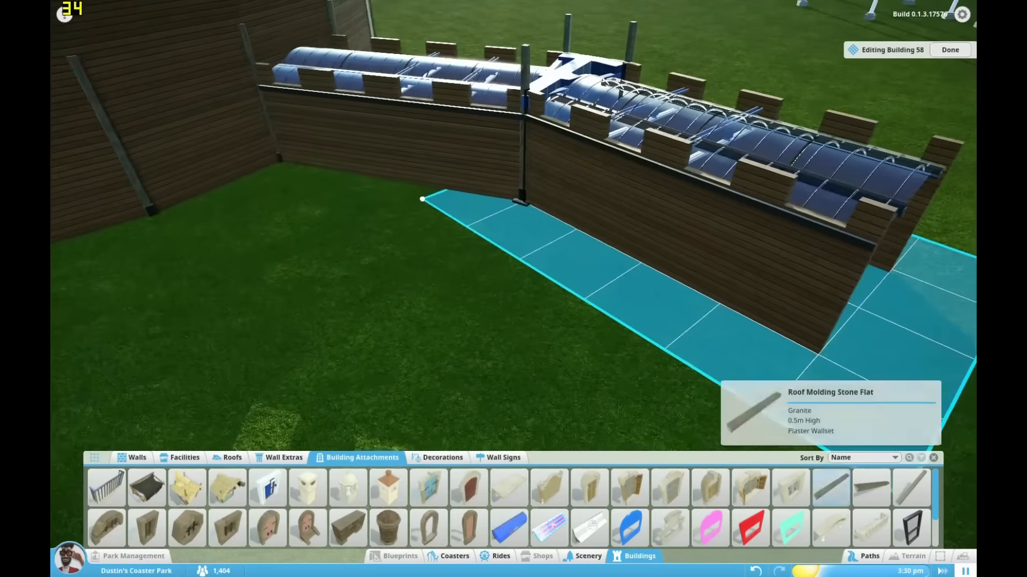
mouse_move(750, 529)
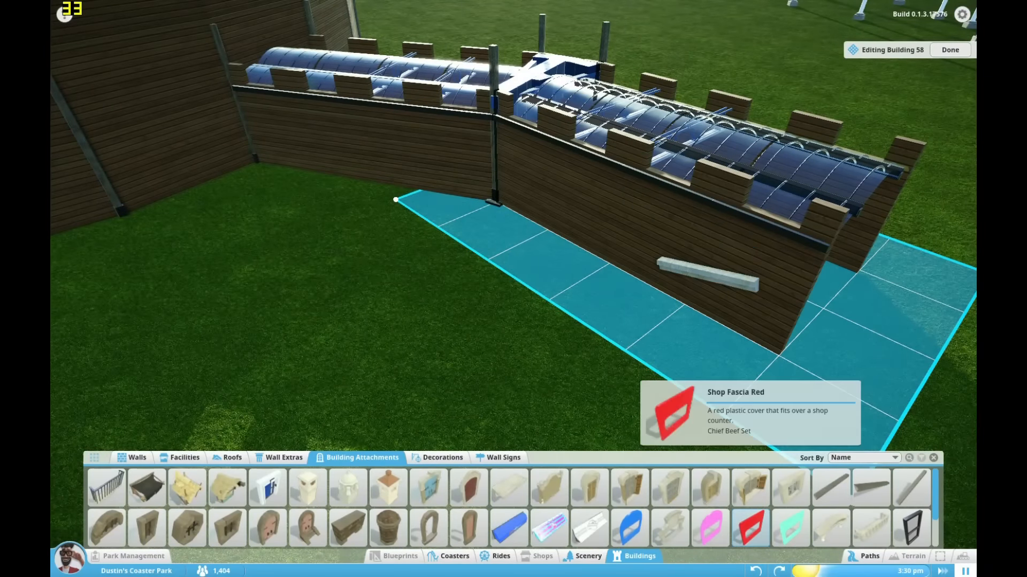
Step: Trim a wooden wall block with Roof Molding Stone Flat and position the tube pieces by the dome
click(231, 458)
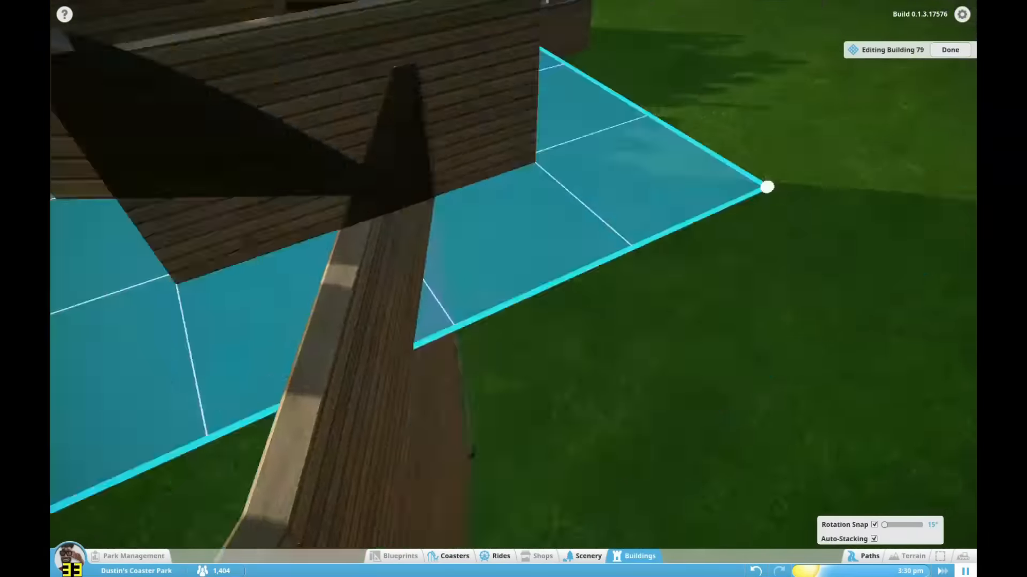
click(950, 49)
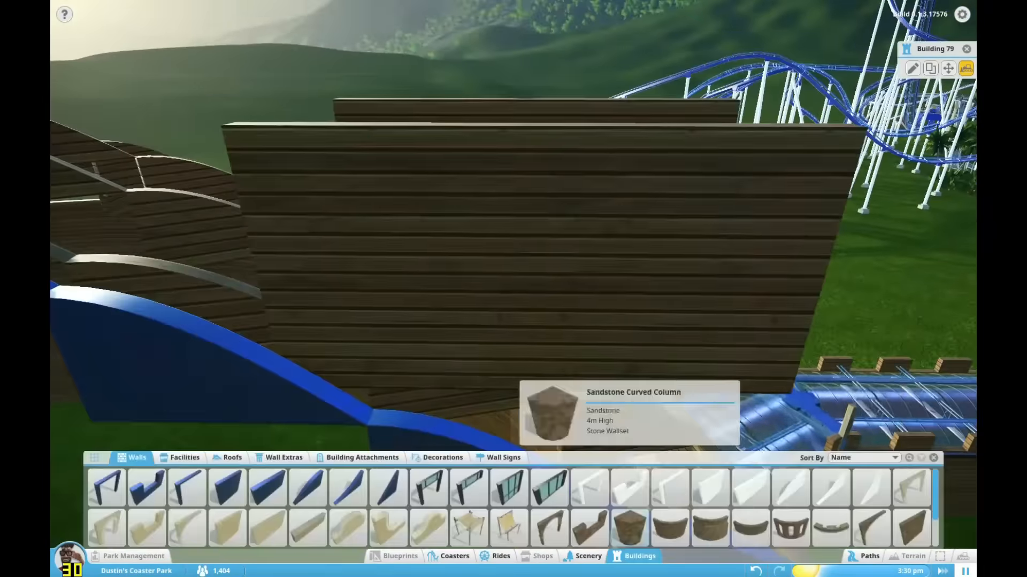
click(362, 458)
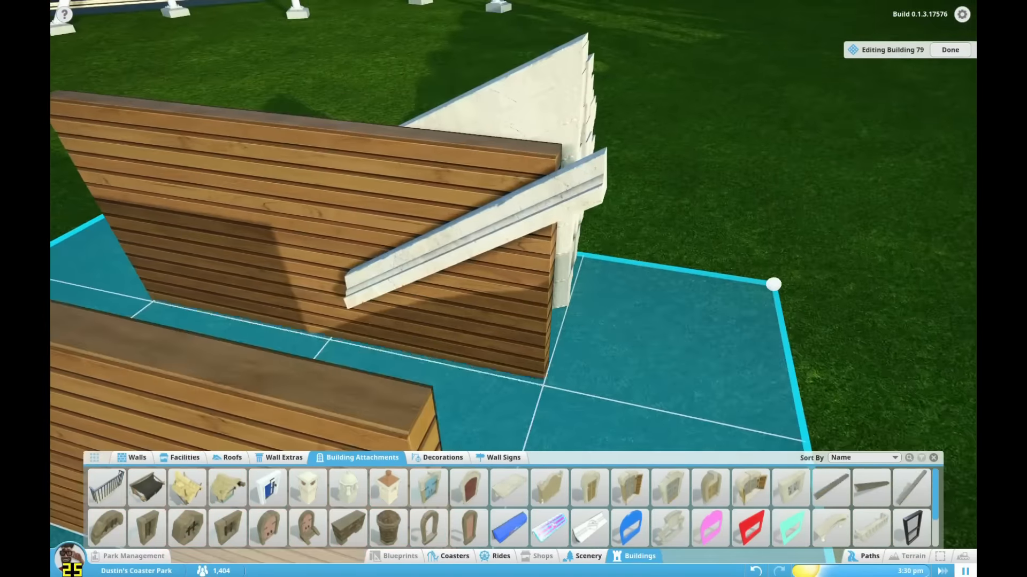
click(750, 528)
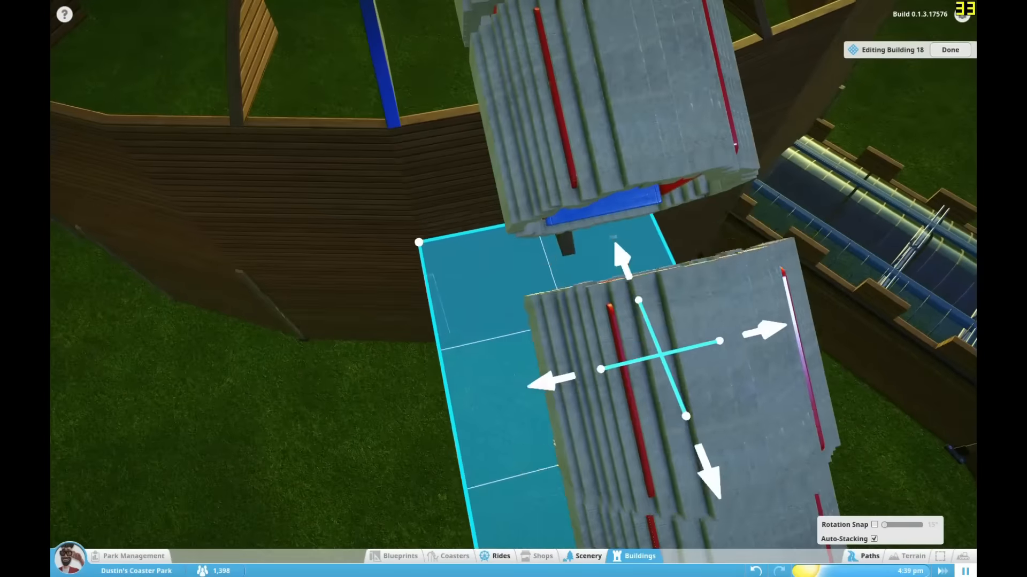
Step: Finish the concrete tube building and start editing the round dome wall to lay blue floor panels
click(948, 50)
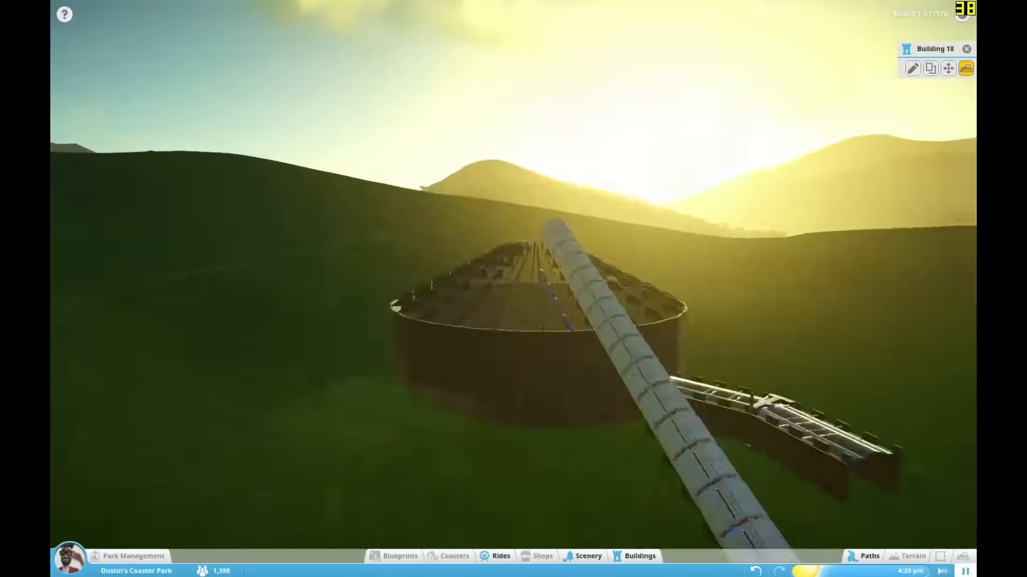
click(912, 68)
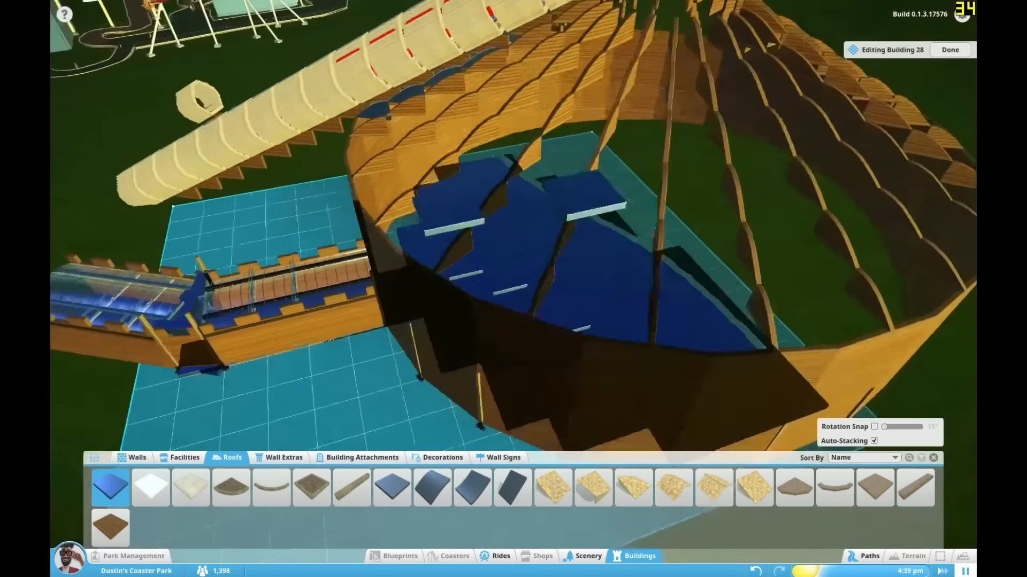
Step: Close the dome building edit to begin laying blue coaster track inside the dome
click(948, 50)
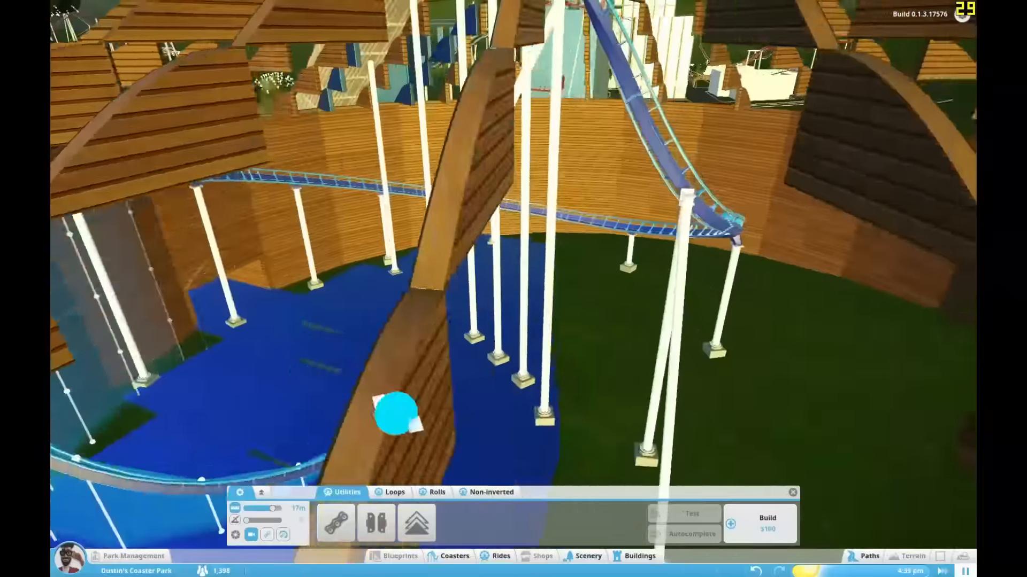
Step: Switch the track builder to the Rolls tab to show pieces like the Cobraroll Left
click(395, 492)
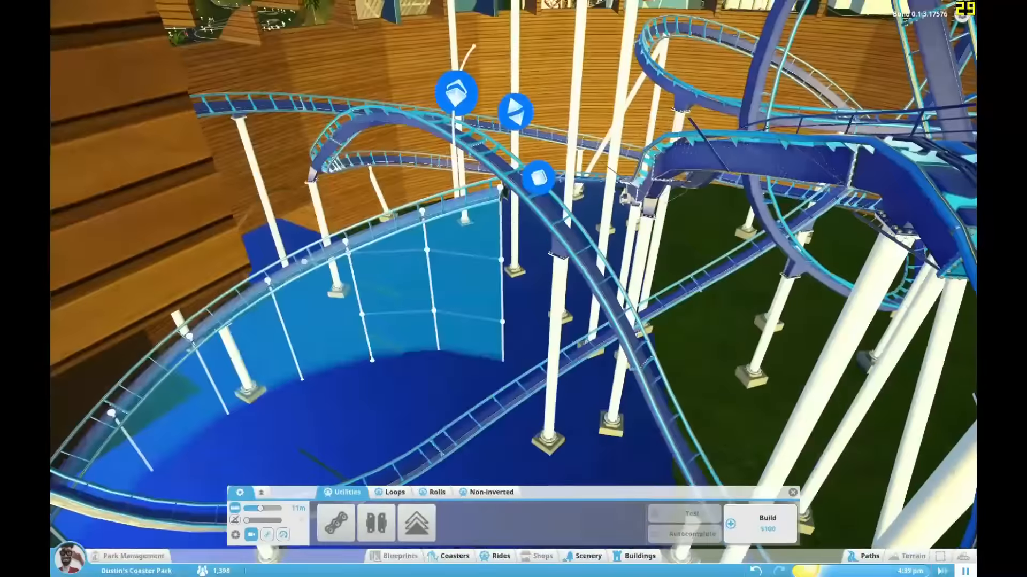
click(436, 492)
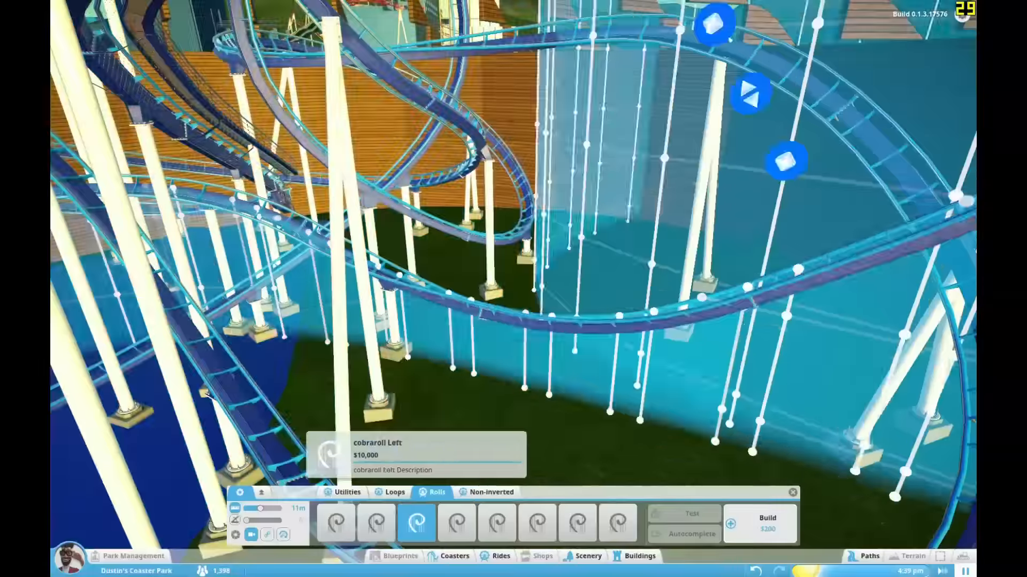